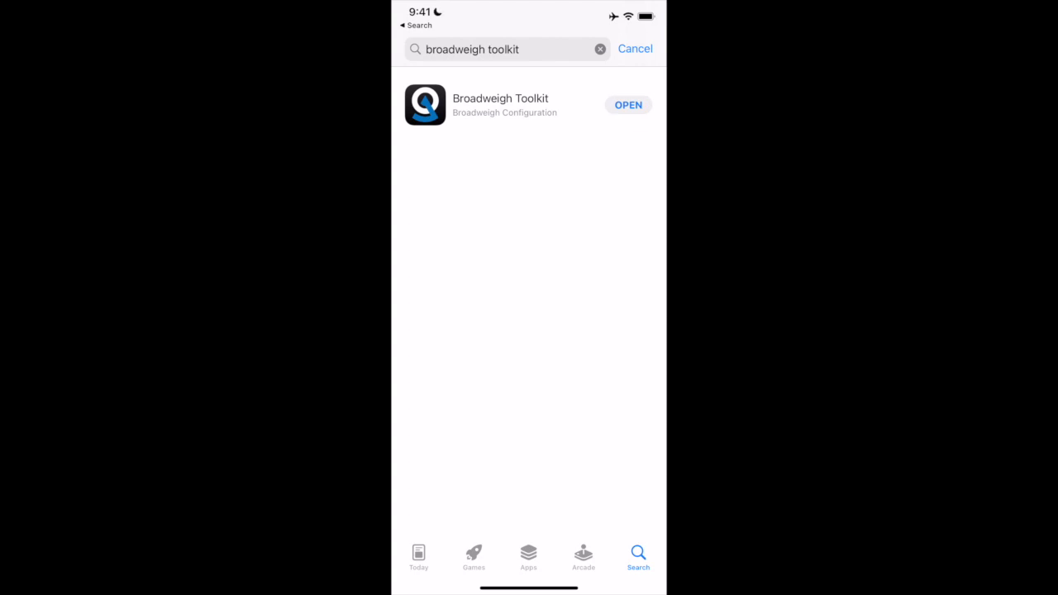
Launch Broadweigh Toolkit from the App Store search results.
{"action": "left_click", "coordinate": [628, 106]}
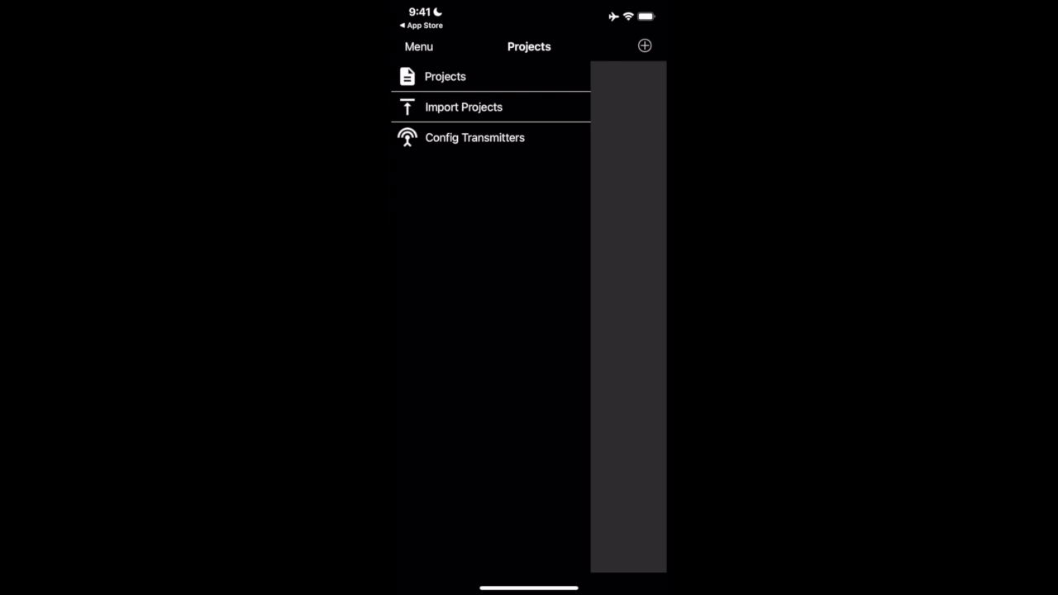
Start a new project, bringing up its blank settings form.
{"action": "left_click", "coordinate": [645, 46]}
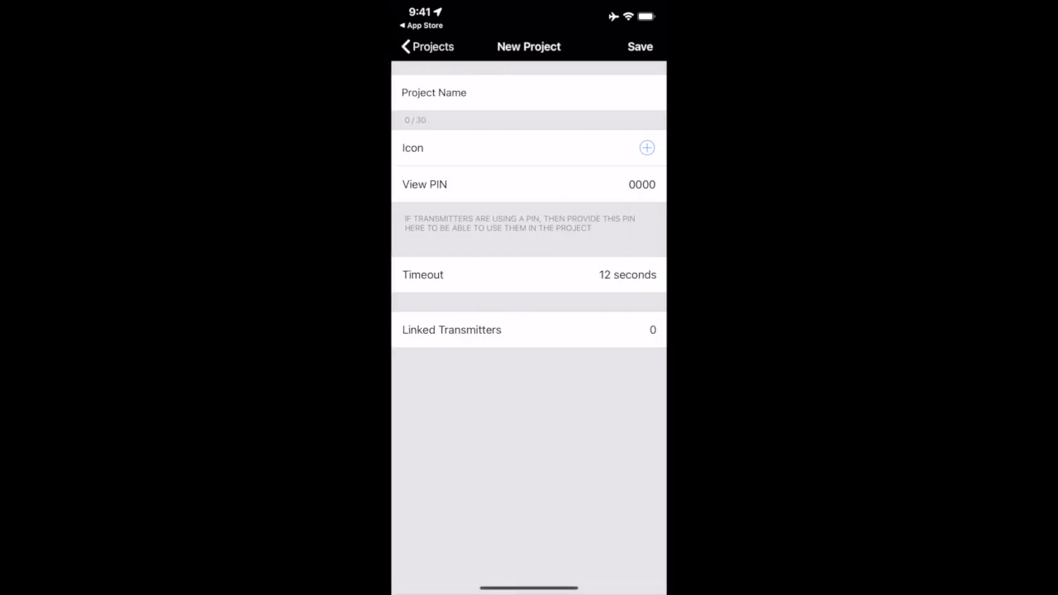
Name the project Test Project and browse the Select Icon grid for an icon.
{"action": "left_click", "coordinate": [529, 93]}
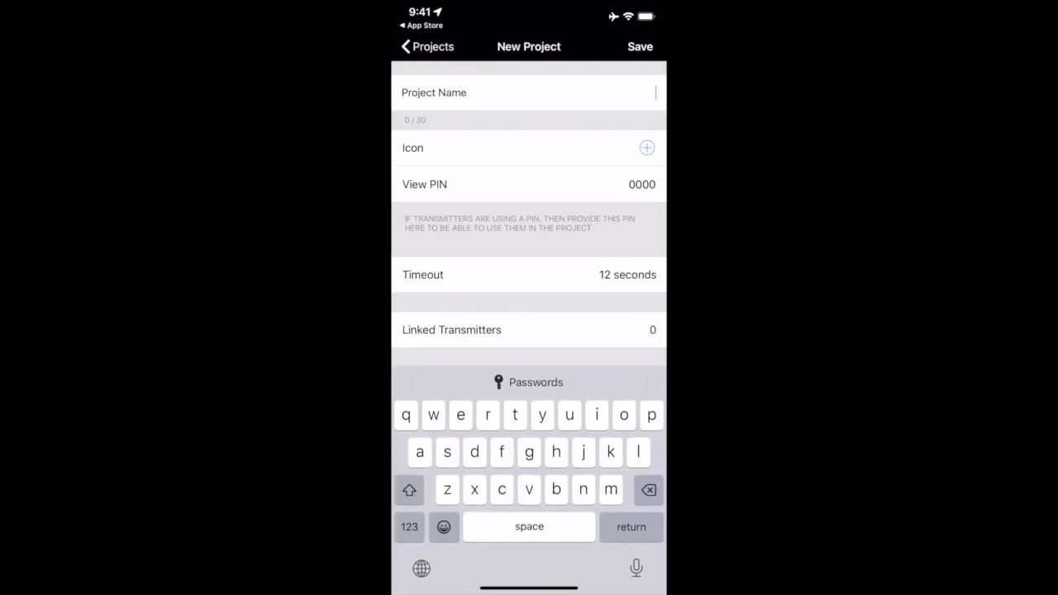
{"action": "type", "text": "Test Project"}
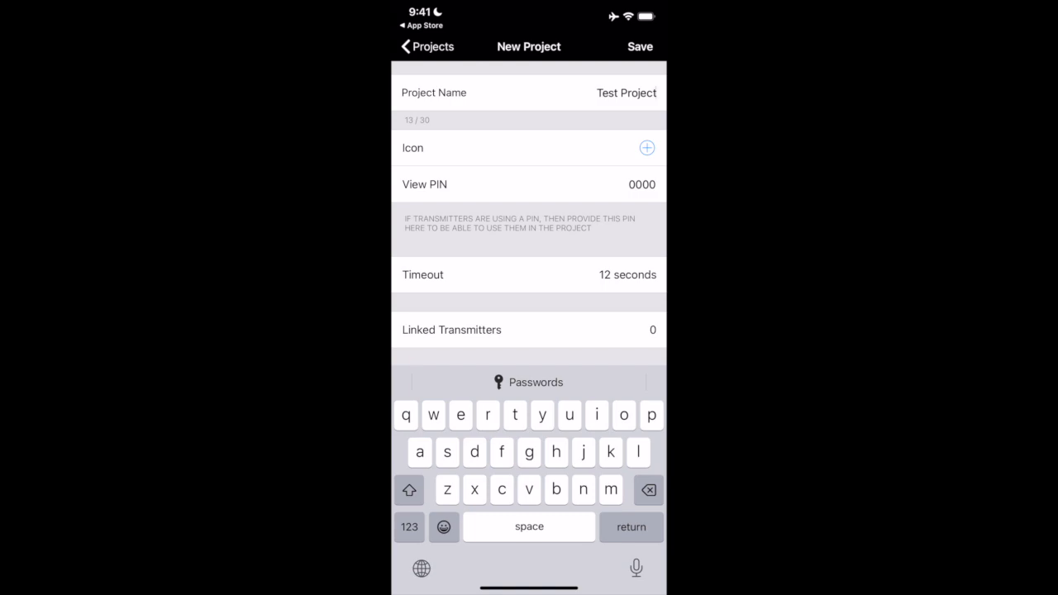
{"action": "left_click", "coordinate": [648, 147]}
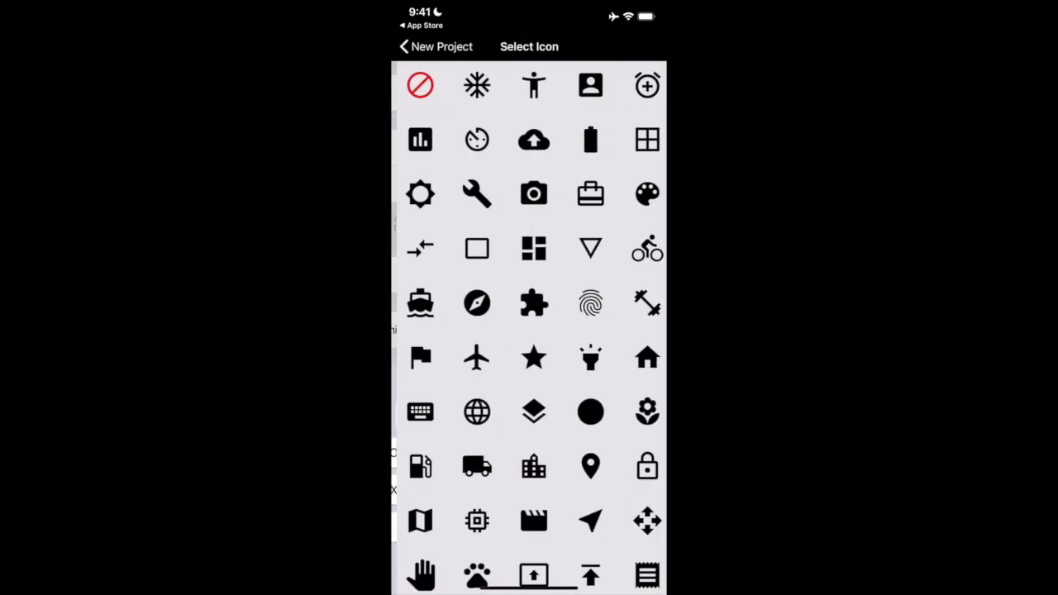
{"action": "scroll", "scroll_direction": "down", "scroll_amount": 3}
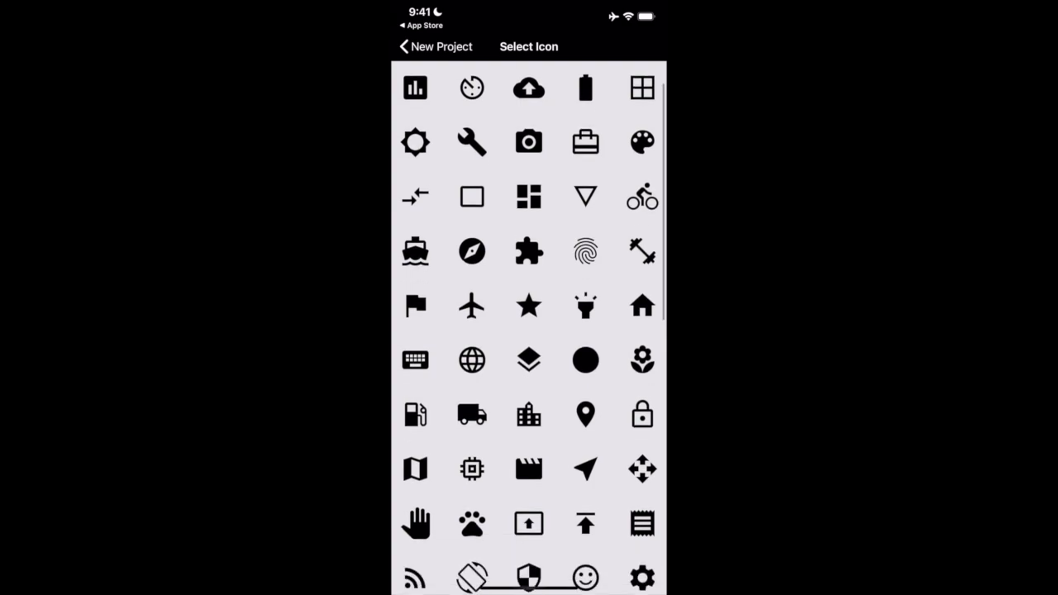
{"action": "scroll", "scroll_direction": "down", "scroll_amount": 3}
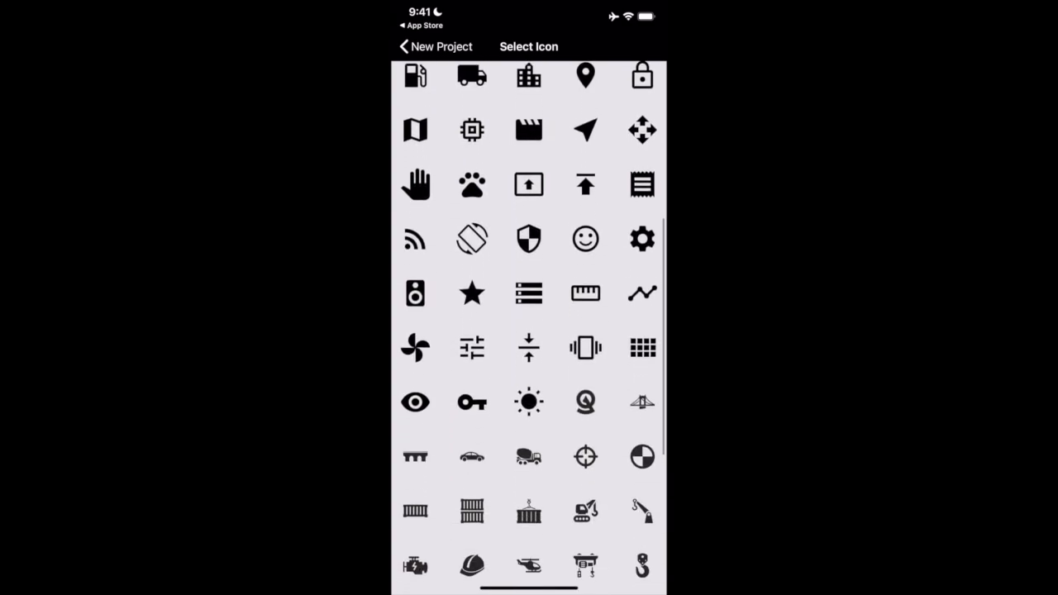
{"action": "scroll", "scroll_direction": "down", "scroll_amount": 3}
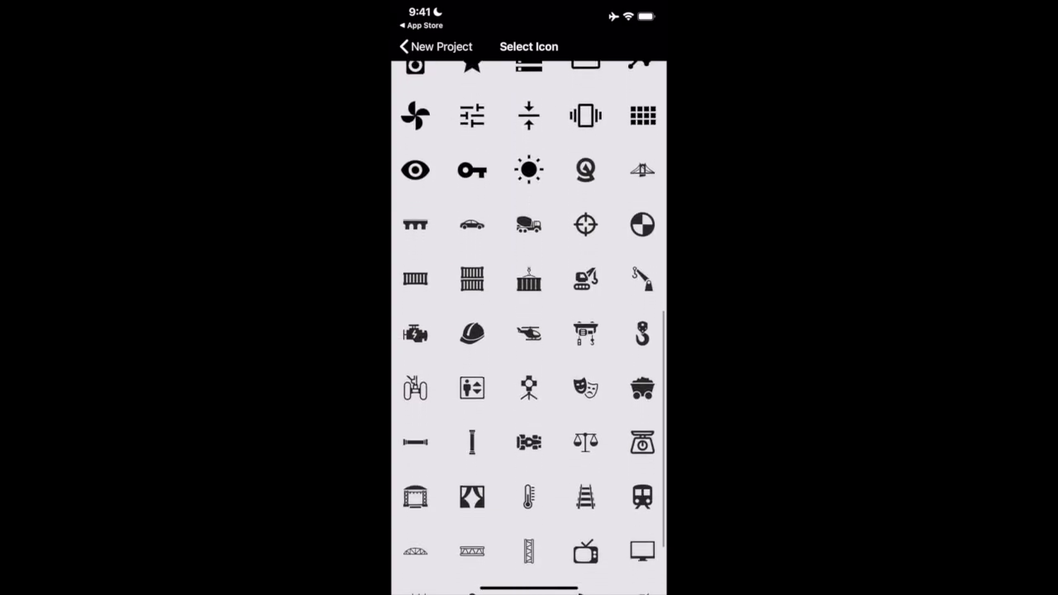
{"action": "scroll", "scroll_direction": "down", "scroll_amount": 3}
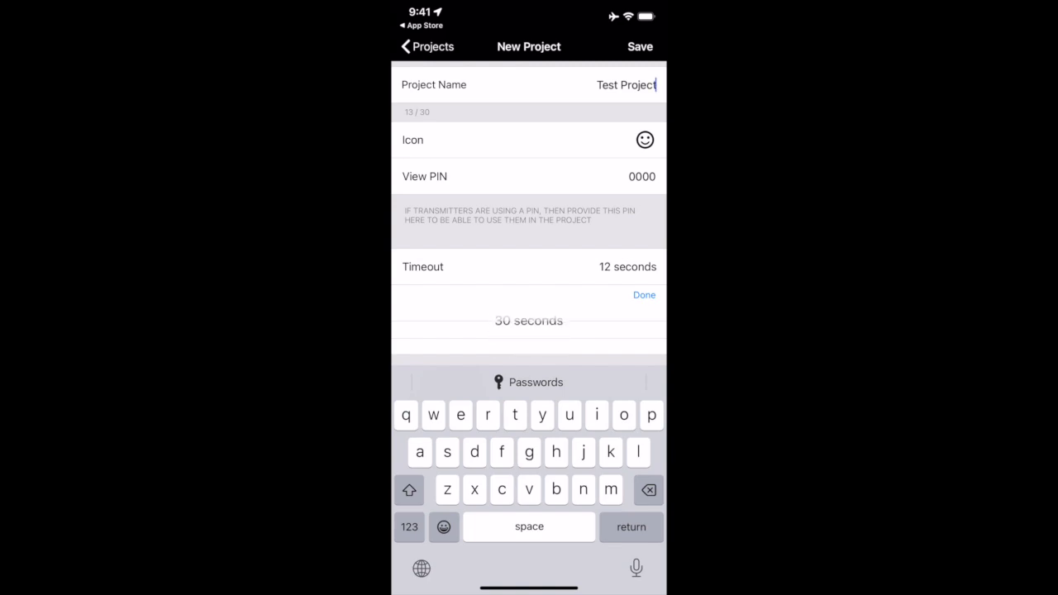
Keep the 12-second timeout and go to the project's Linked Transmitters.
{"action": "left_click", "coordinate": [645, 294]}
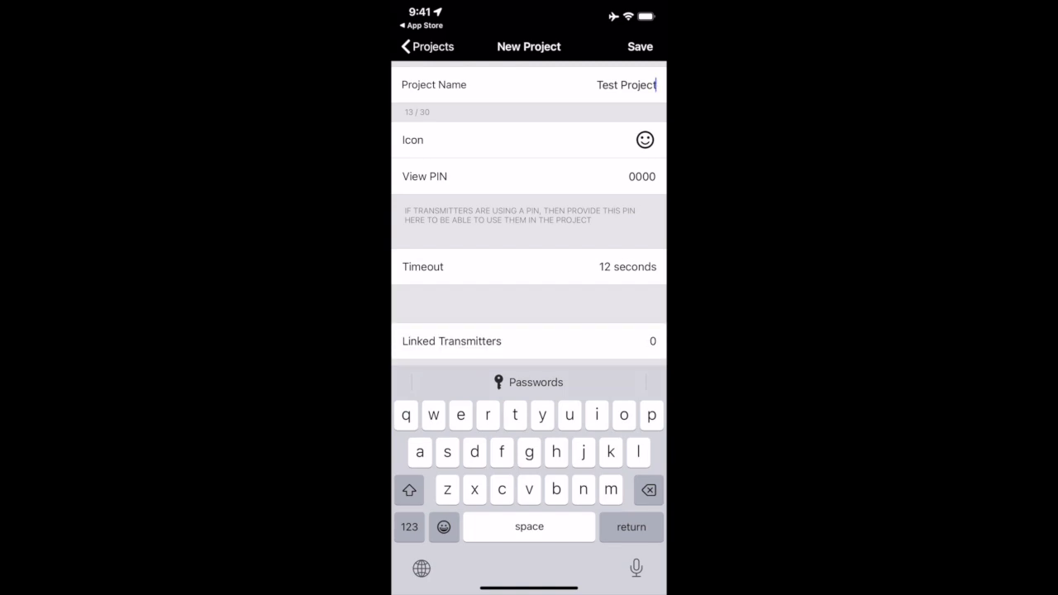
{"action": "scroll", "scroll_direction": "up", "scroll_amount": 3}
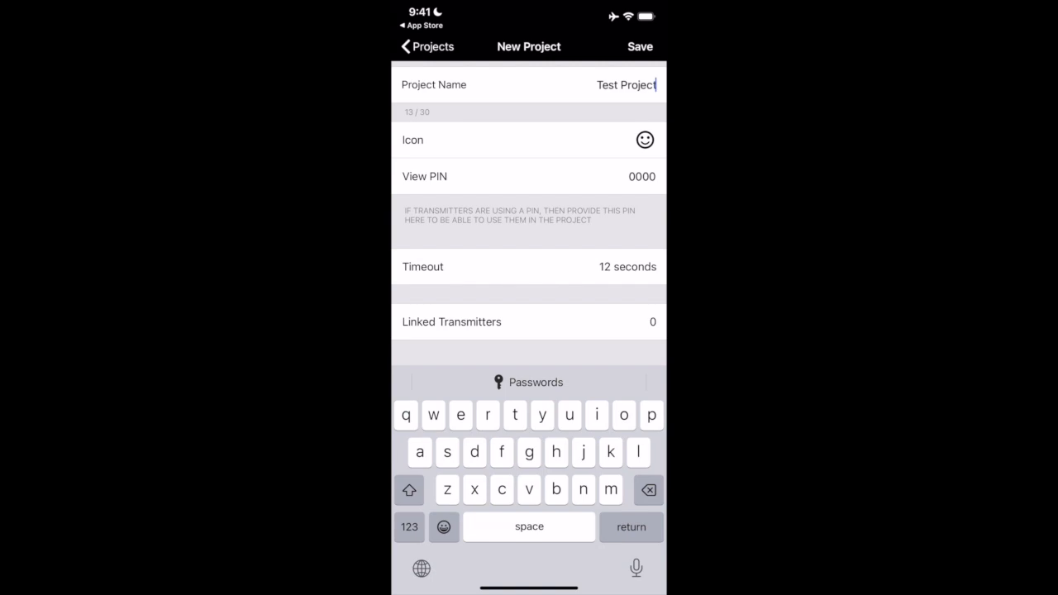
{"action": "left_click", "coordinate": [529, 320]}
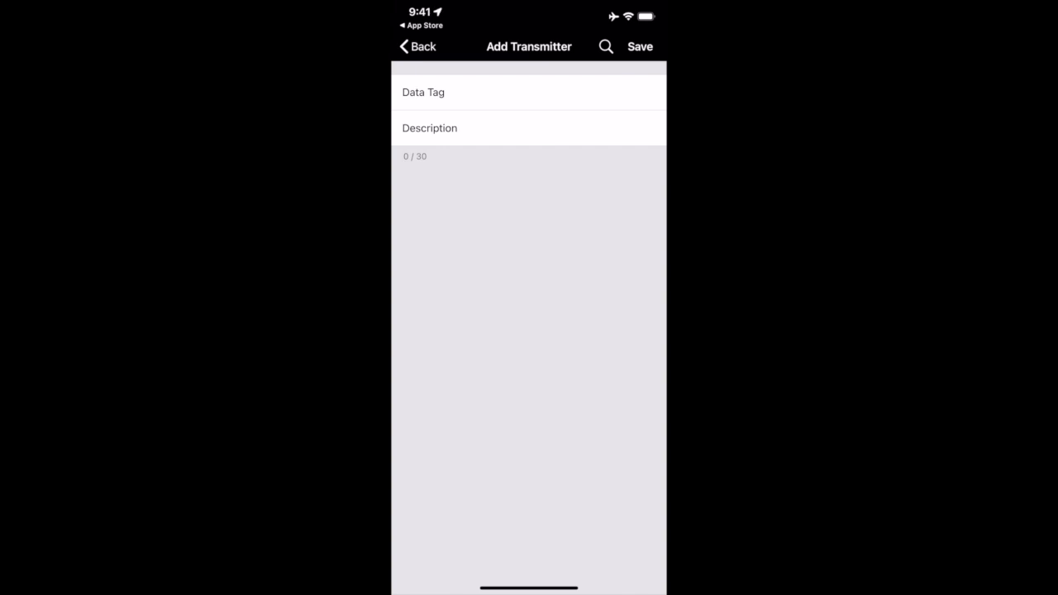
Link transmitter FB2F as the data tag with description Cell.
{"action": "type", "text": "FB2F"}
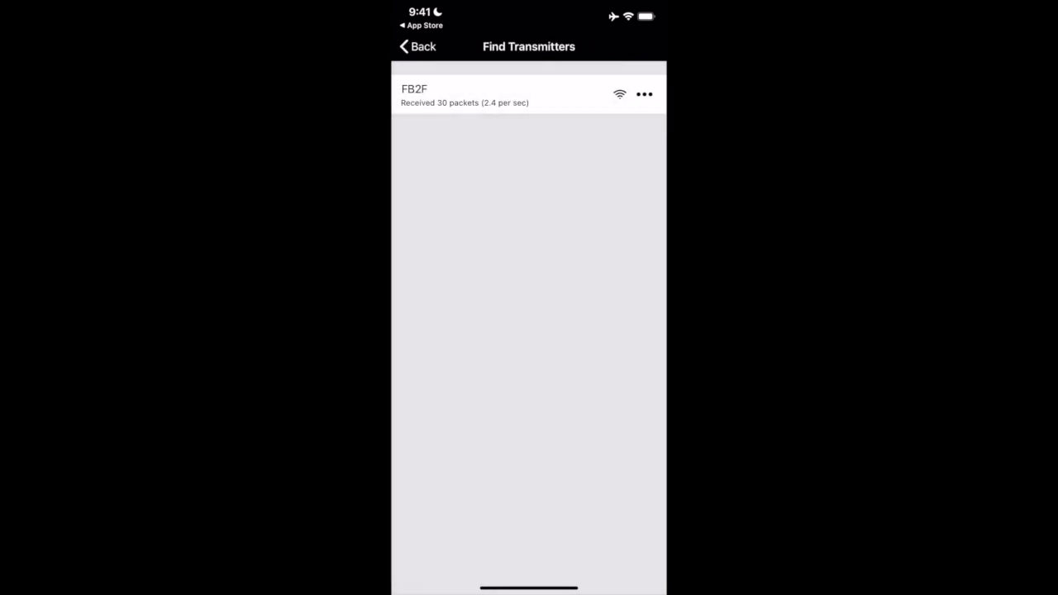
{"action": "left_click", "coordinate": [529, 95]}
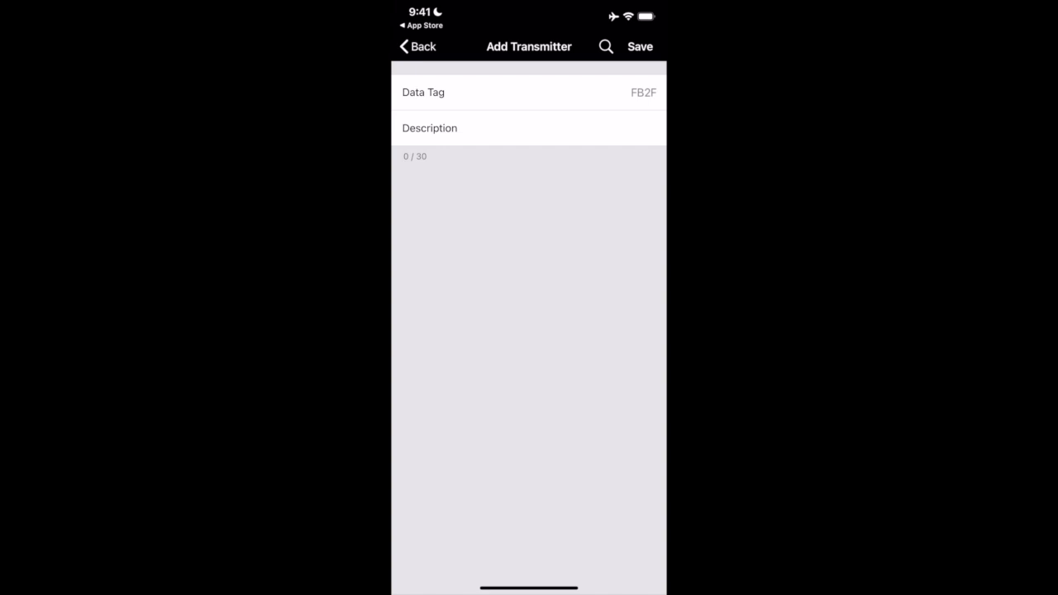
{"action": "left_click", "coordinate": [529, 129]}
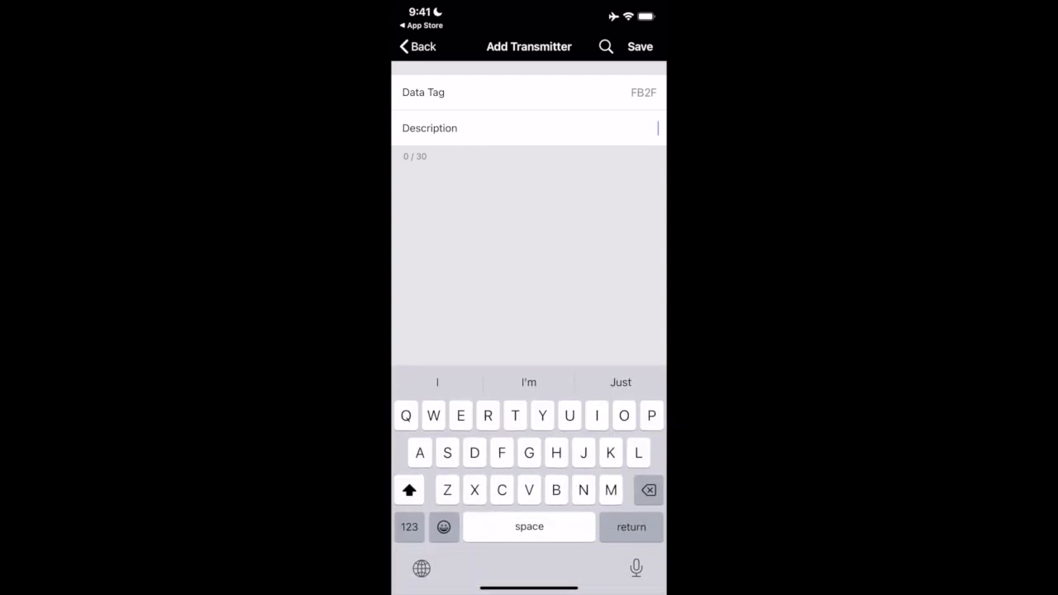
{"action": "type", "text": "Cell"}
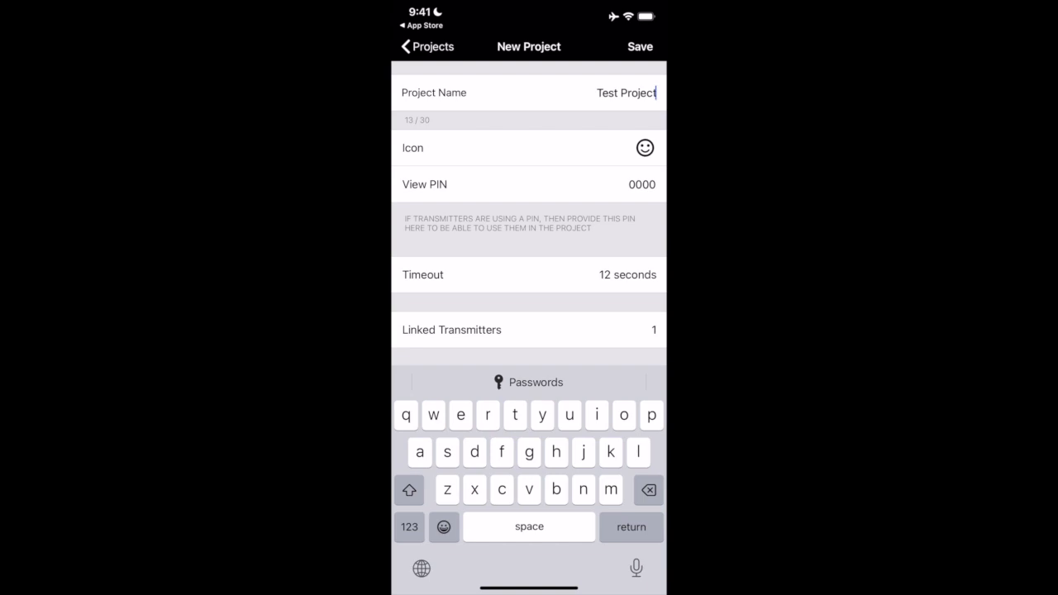
Save the new Test Project with FB2F linked.
{"action": "left_click", "coordinate": [639, 46]}
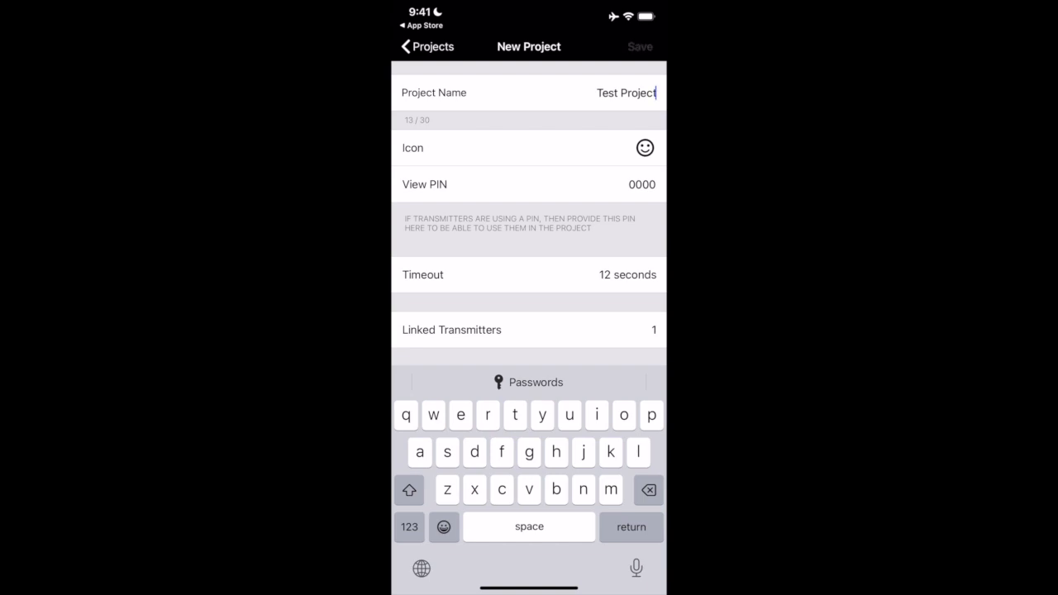
{"action": "left_click", "coordinate": [640, 46]}
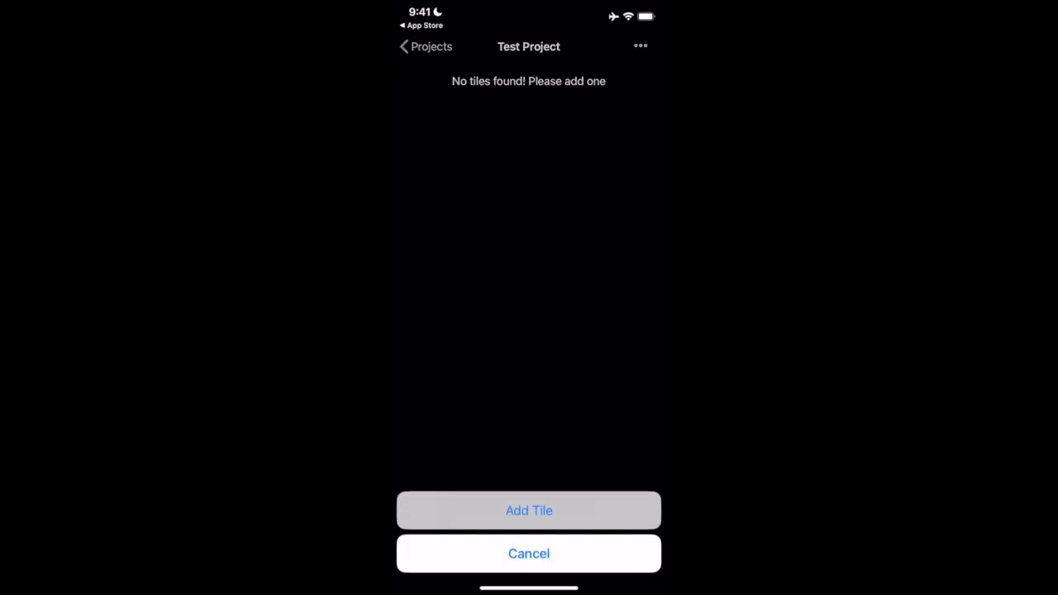
Add a Metric tile to Test Project, bringing up its settings form.
{"action": "left_click", "coordinate": [529, 509]}
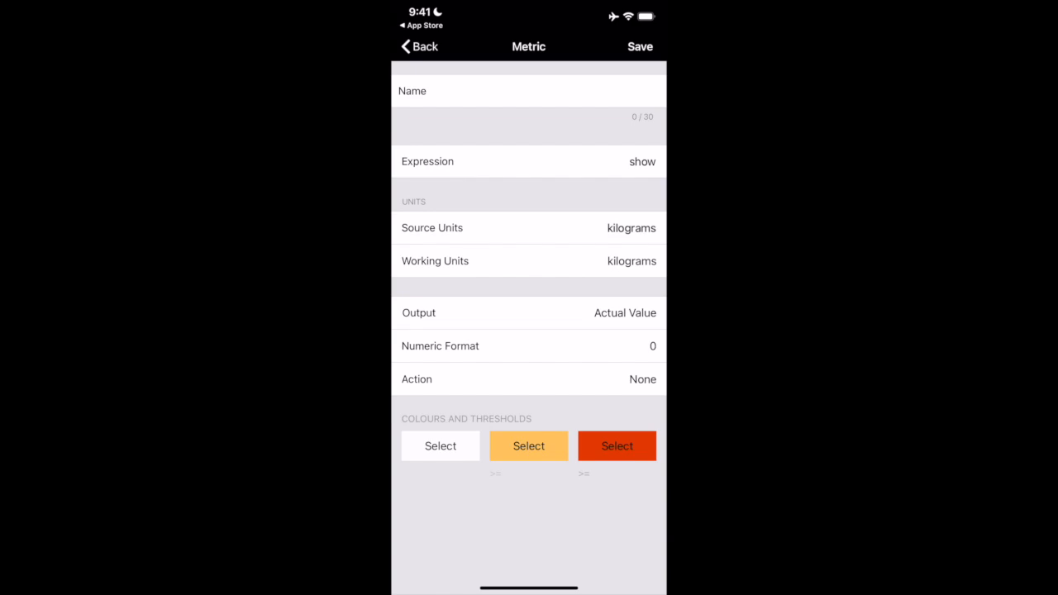
Give the Metric tile its name, typing 'Cel'.
{"action": "left_click", "coordinate": [528, 90]}
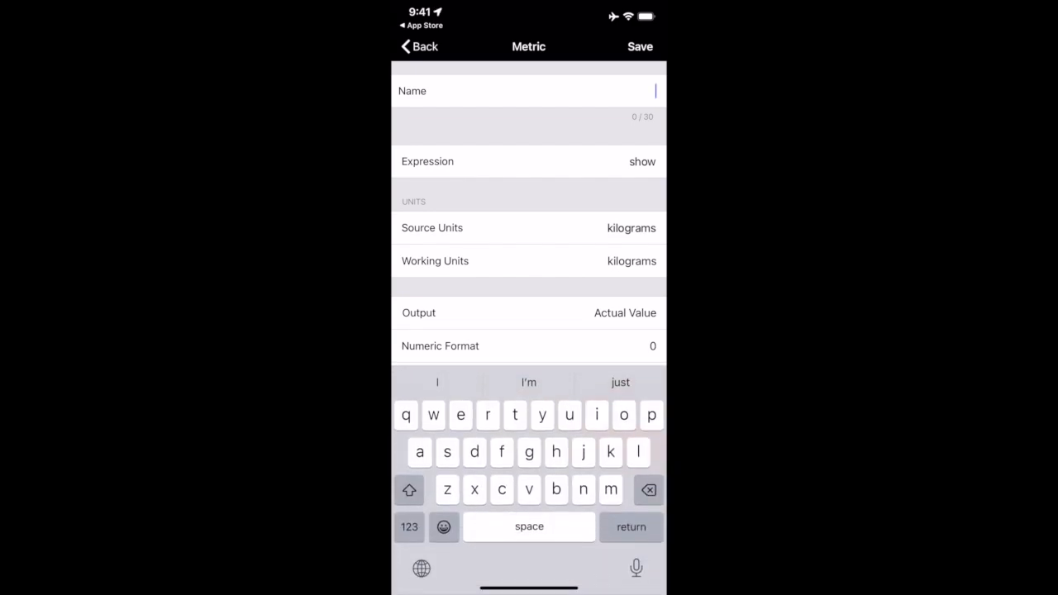
{"action": "type", "text": "Cel"}
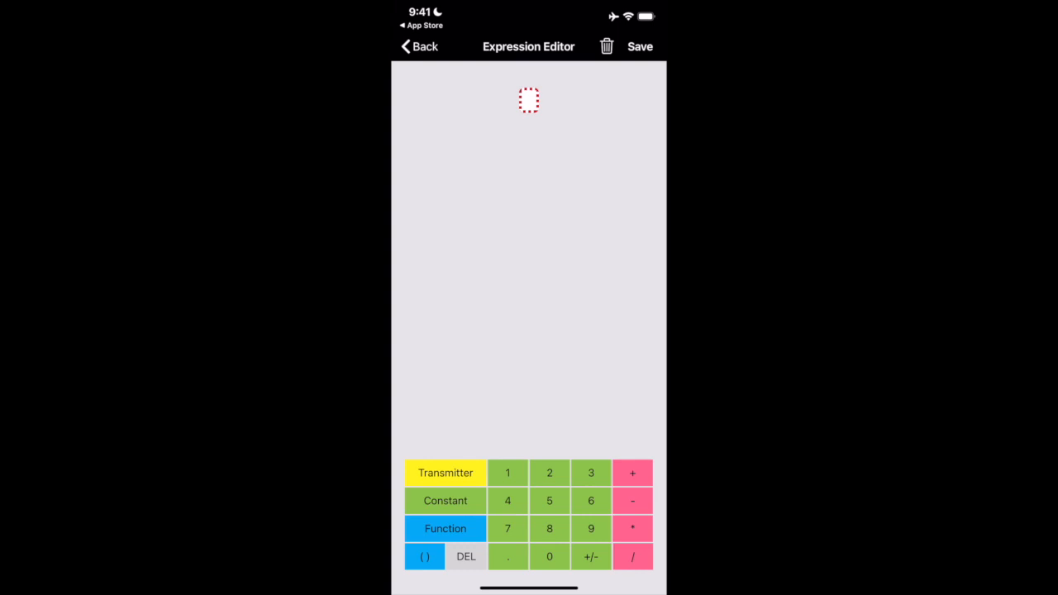
Set the tile's expression to the Cell 1 transmitter reading, cancelling the extra transmitters list.
{"action": "left_click", "coordinate": [445, 473]}
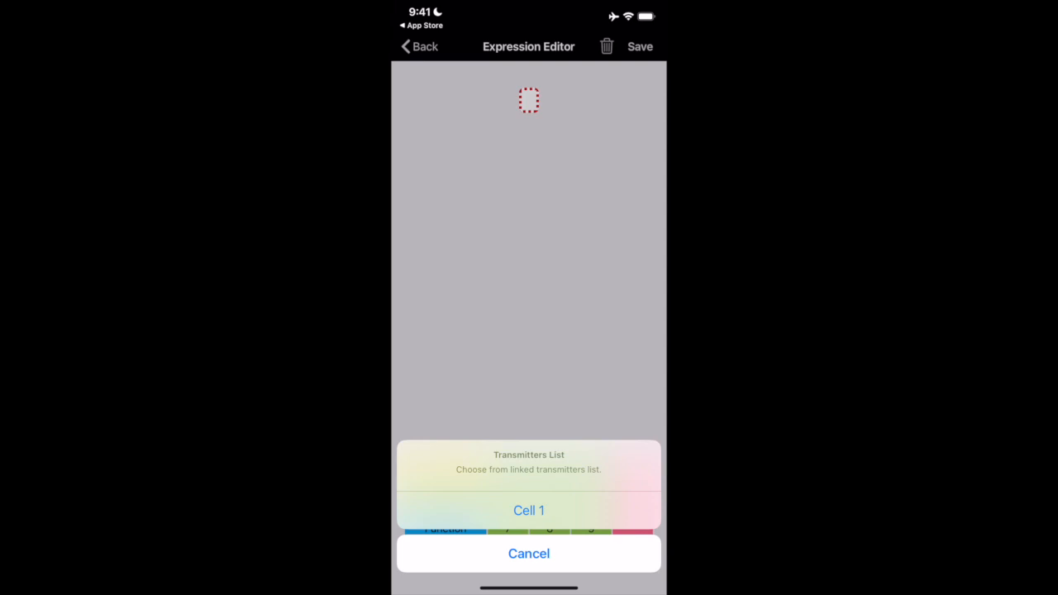
{"action": "left_click", "coordinate": [528, 509]}
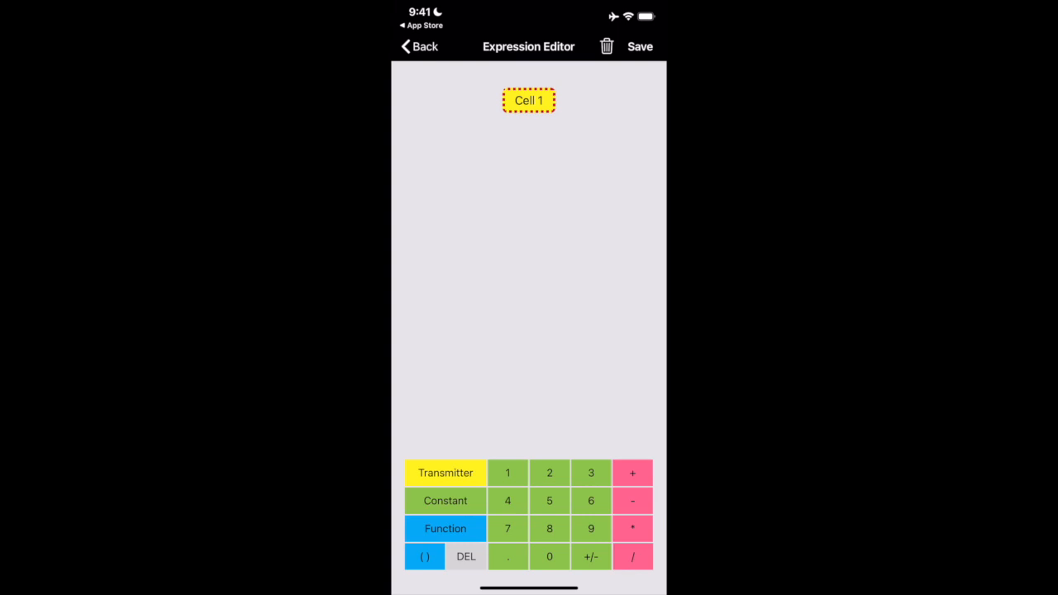
{"action": "left_click", "coordinate": [632, 473]}
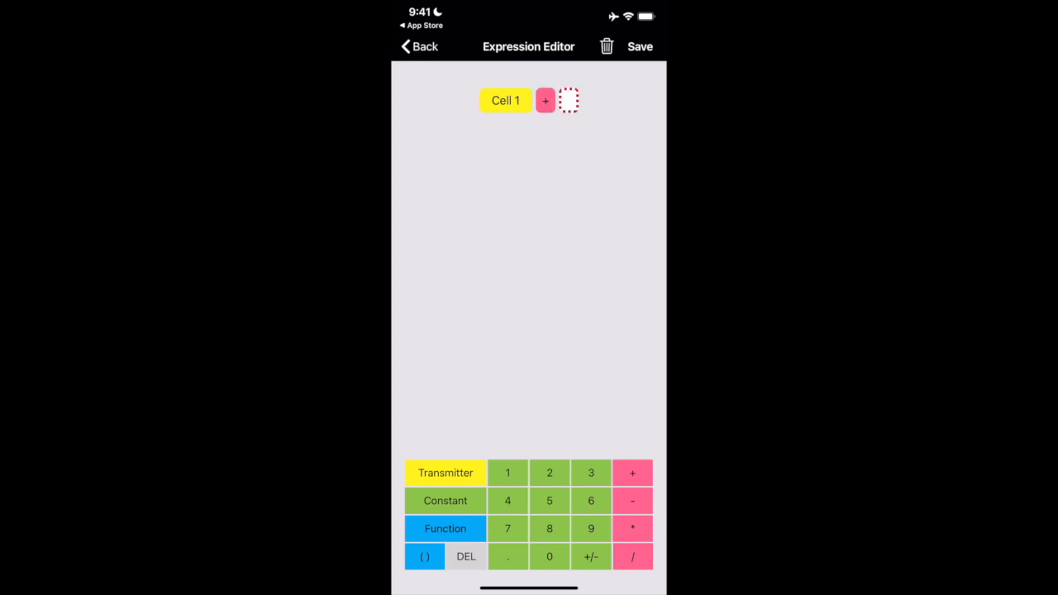
{"action": "left_click", "coordinate": [445, 473]}
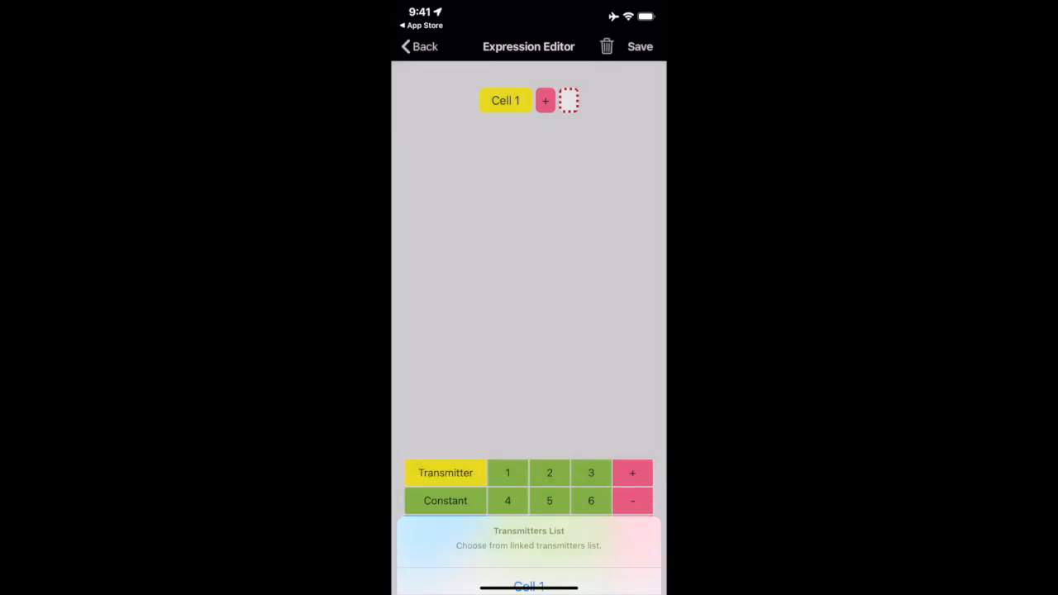
{"action": "left_click", "coordinate": [529, 585]}
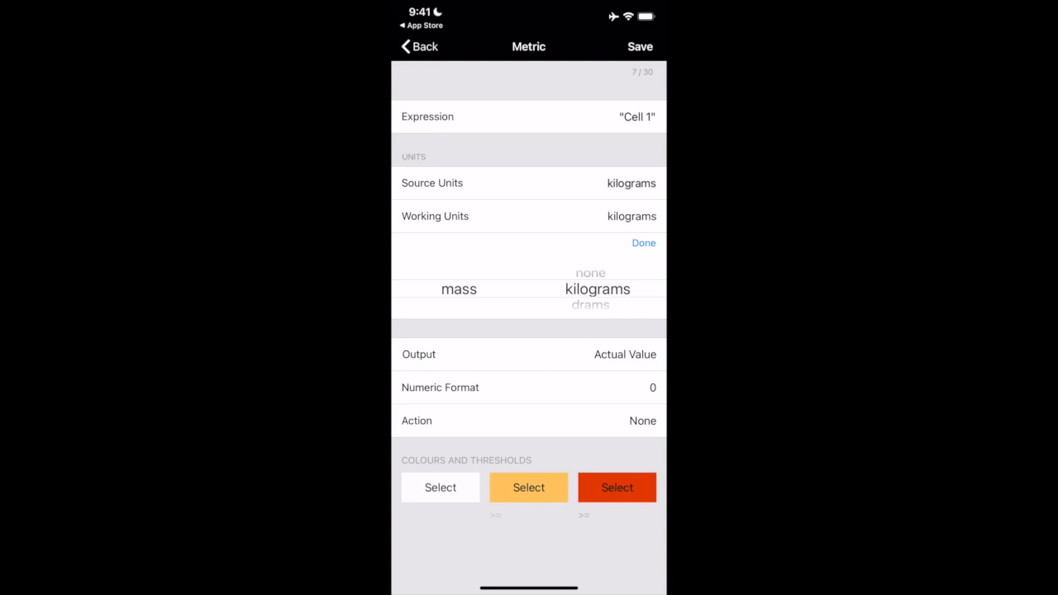
Change the Metric tile's working units from kilograms to pounds.
{"action": "scroll", "scroll_direction": "down", "scroll_amount": 3}
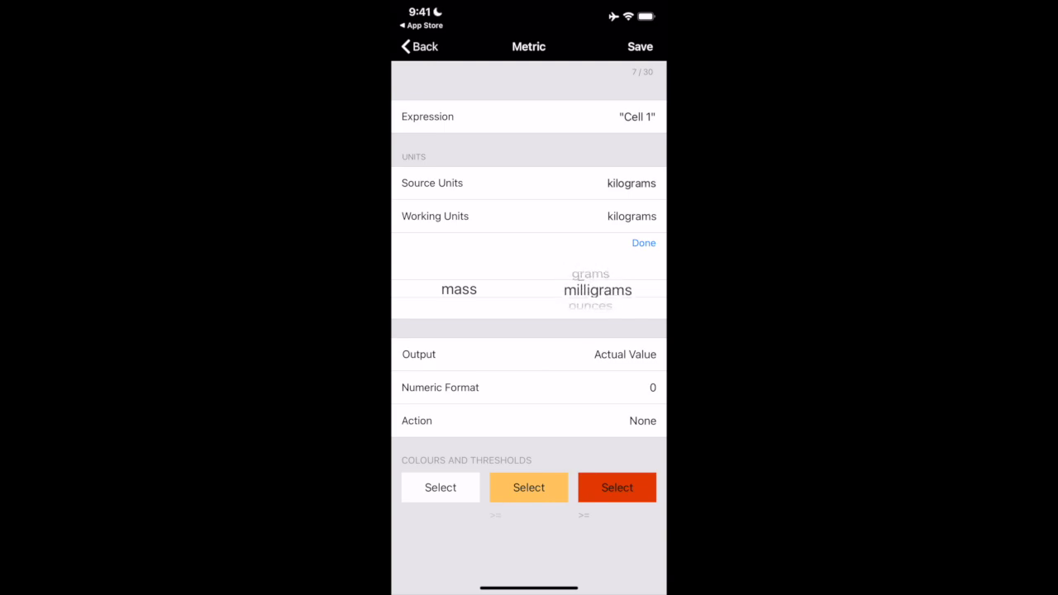
{"action": "scroll", "scroll_direction": "down", "scroll_amount": 3}
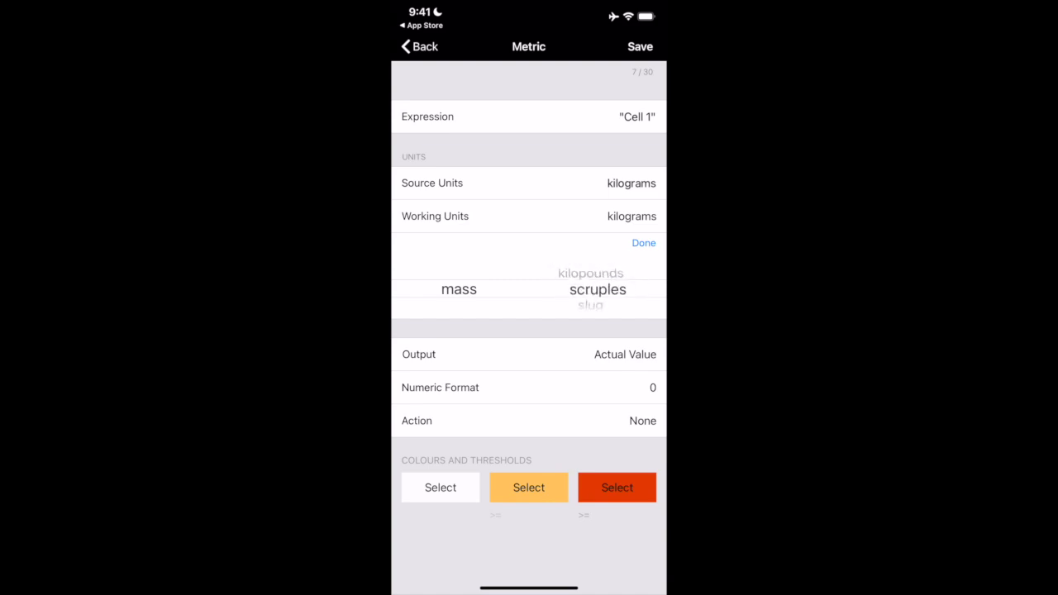
{"action": "scroll", "scroll_direction": "down", "scroll_amount": 3}
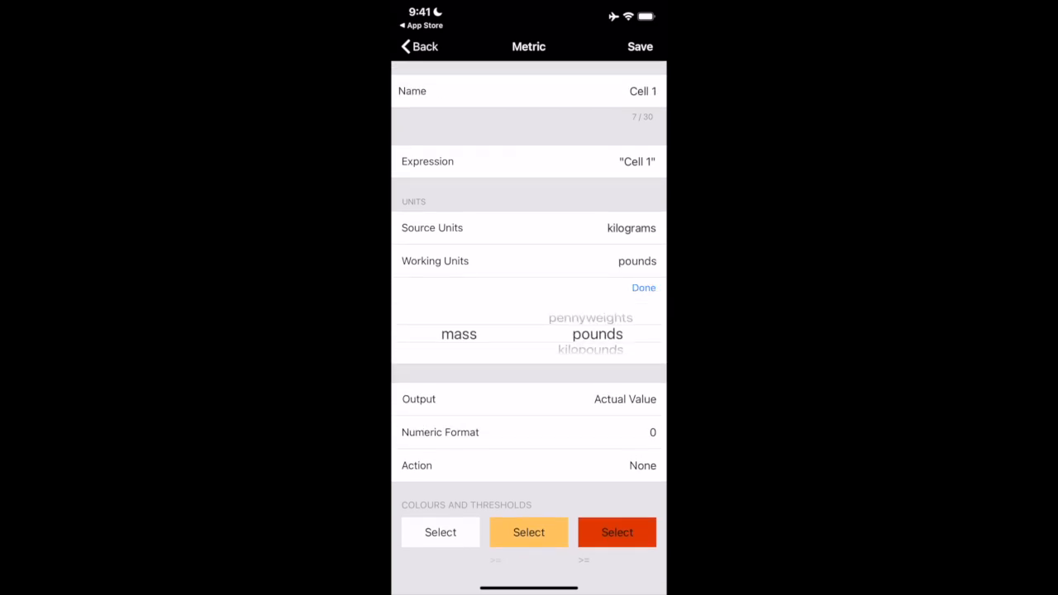
{"action": "scroll", "scroll_direction": "down", "scroll_amount": 3}
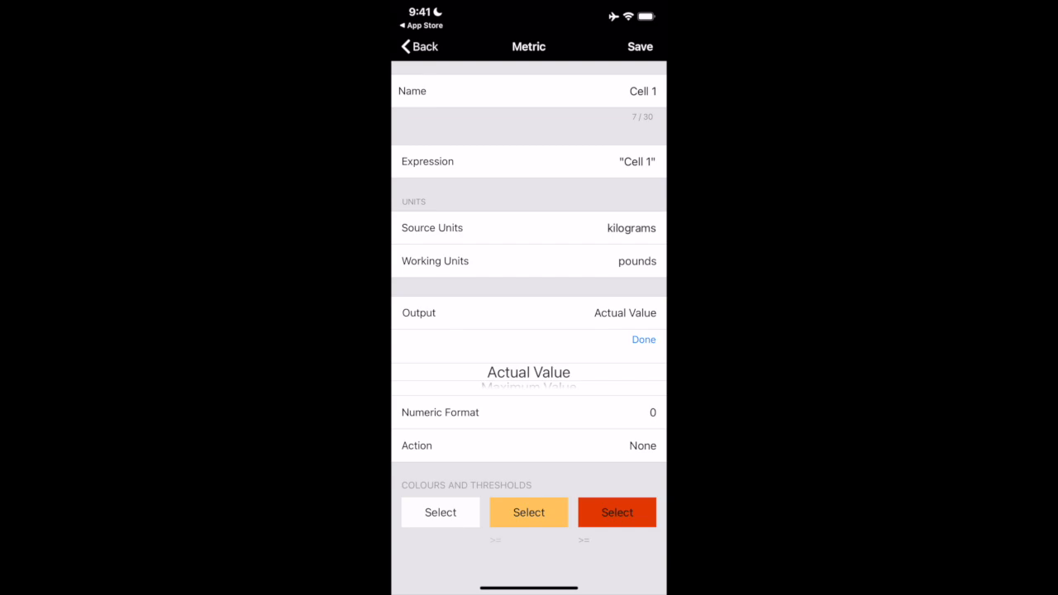
Keep Actual Value output, set numeric format to 0.00 and confirm the tile's action.
{"action": "scroll", "scroll_direction": "down", "scroll_amount": 3}
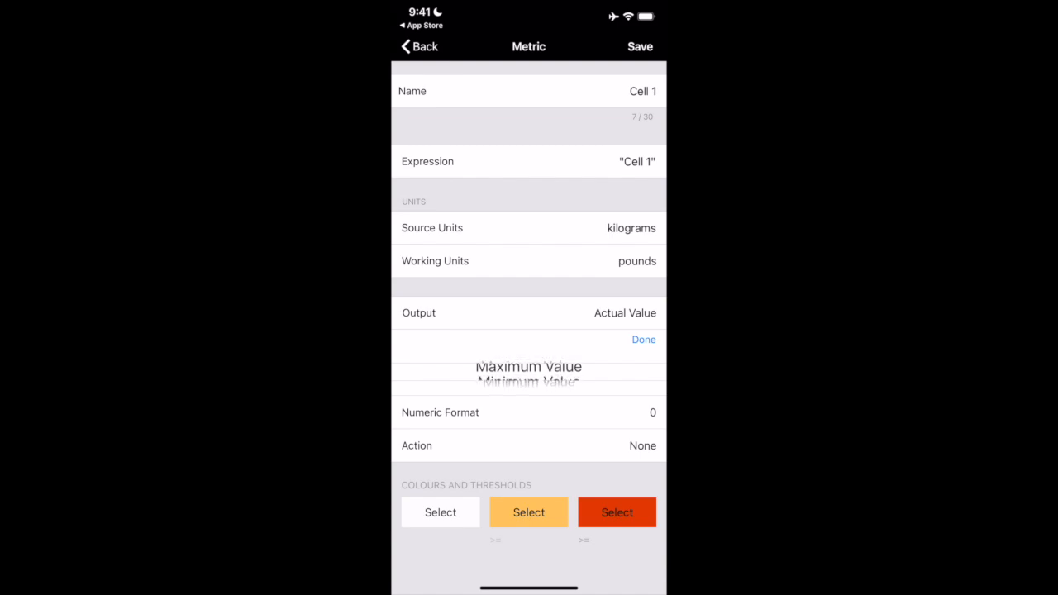
{"action": "scroll", "scroll_direction": "down", "scroll_amount": 3}
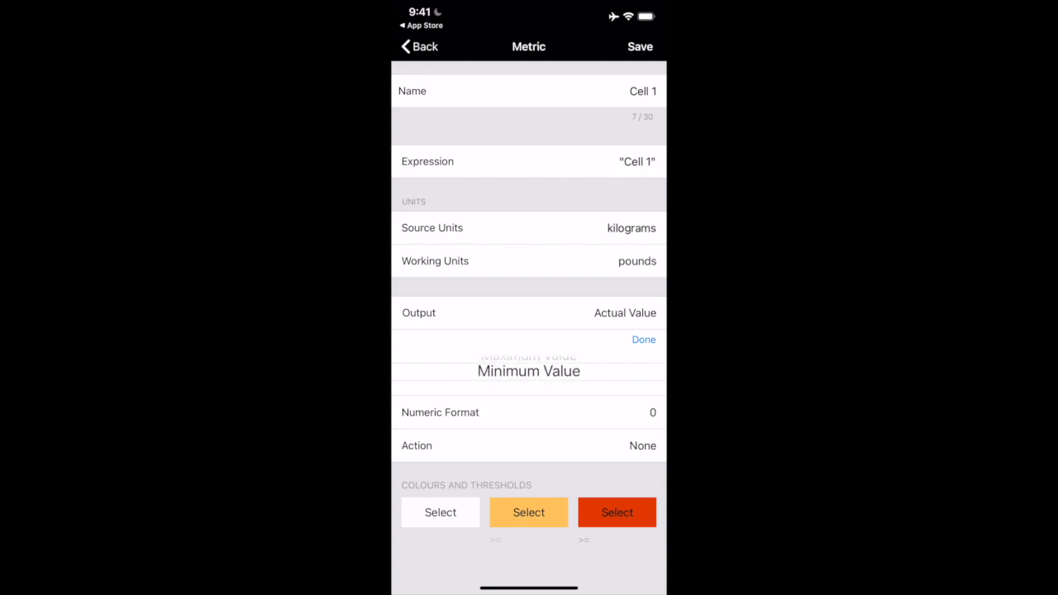
{"action": "scroll", "scroll_direction": "down", "scroll_amount": 3}
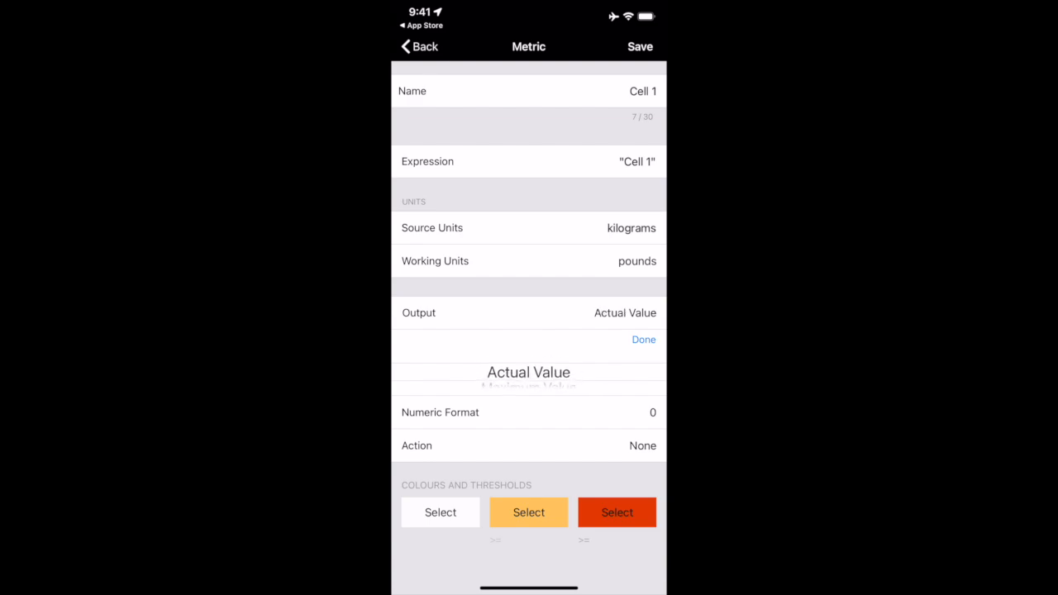
{"action": "left_click", "coordinate": [643, 339]}
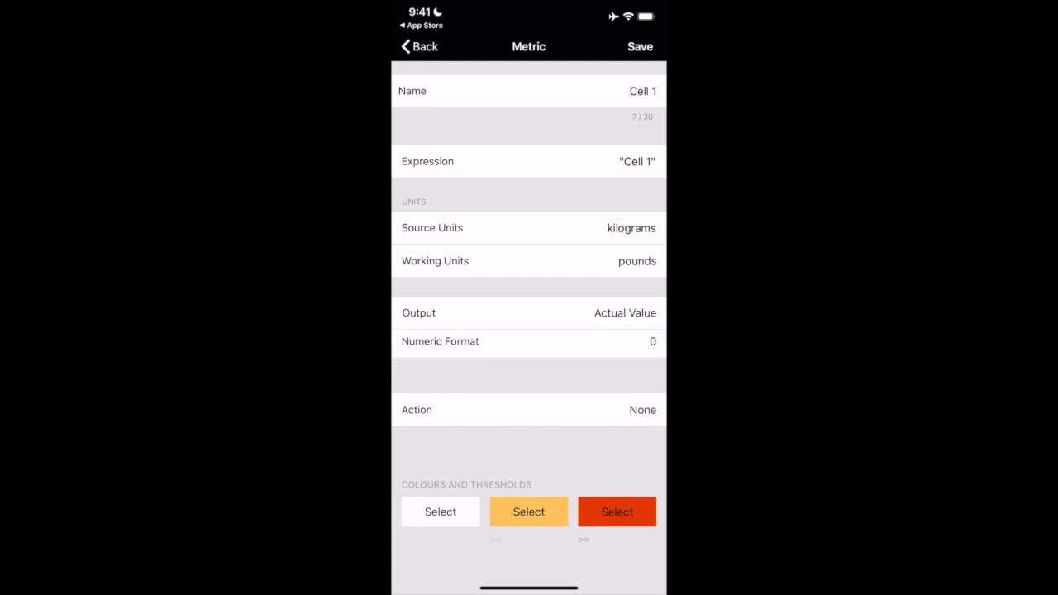
{"action": "left_click", "coordinate": [529, 340]}
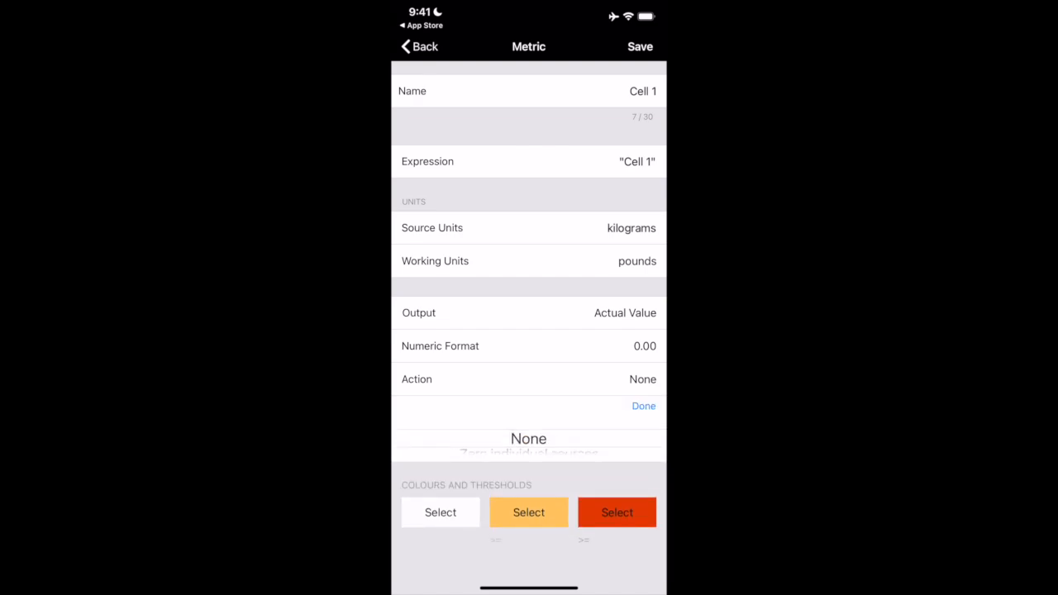
{"action": "scroll", "scroll_direction": "down", "scroll_amount": 3}
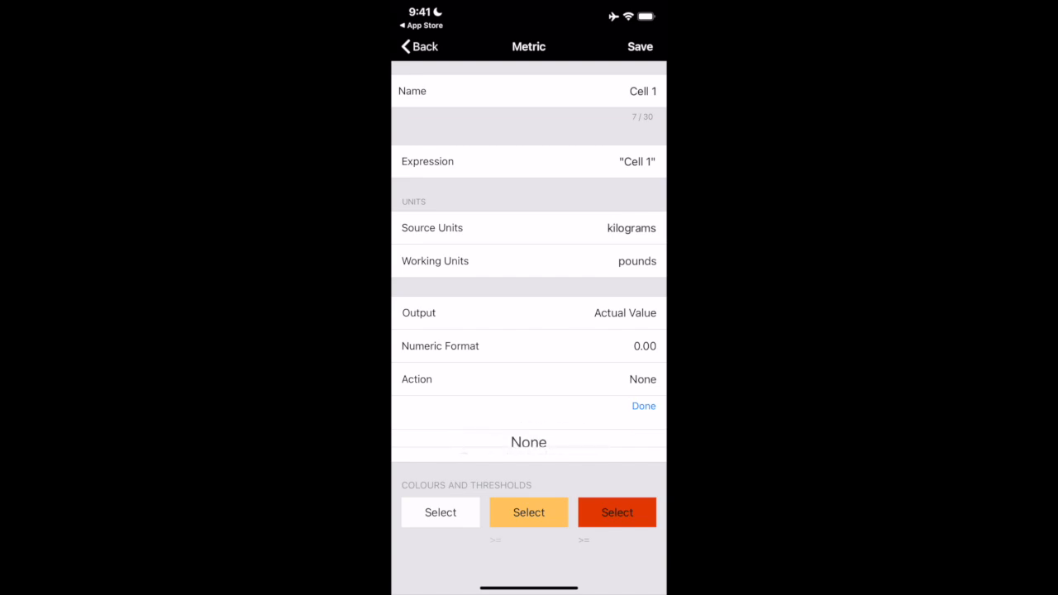
{"action": "left_click", "coordinate": [643, 407]}
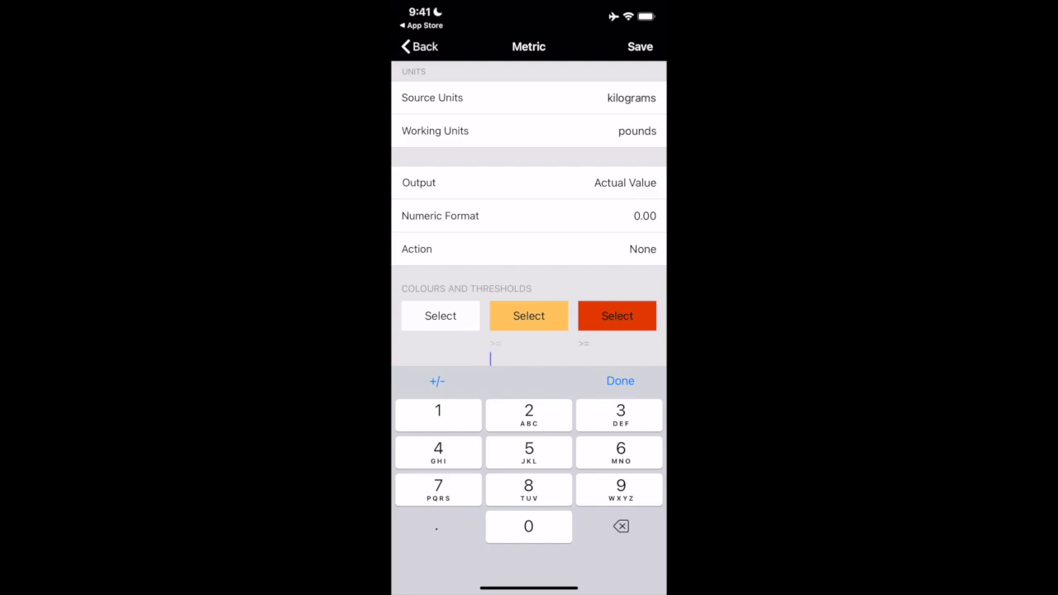
Dismiss the threshold number pad, keeping pounds, Actual Value and 0.00 on the Cell 1 metric.
{"action": "left_click", "coordinate": [620, 380]}
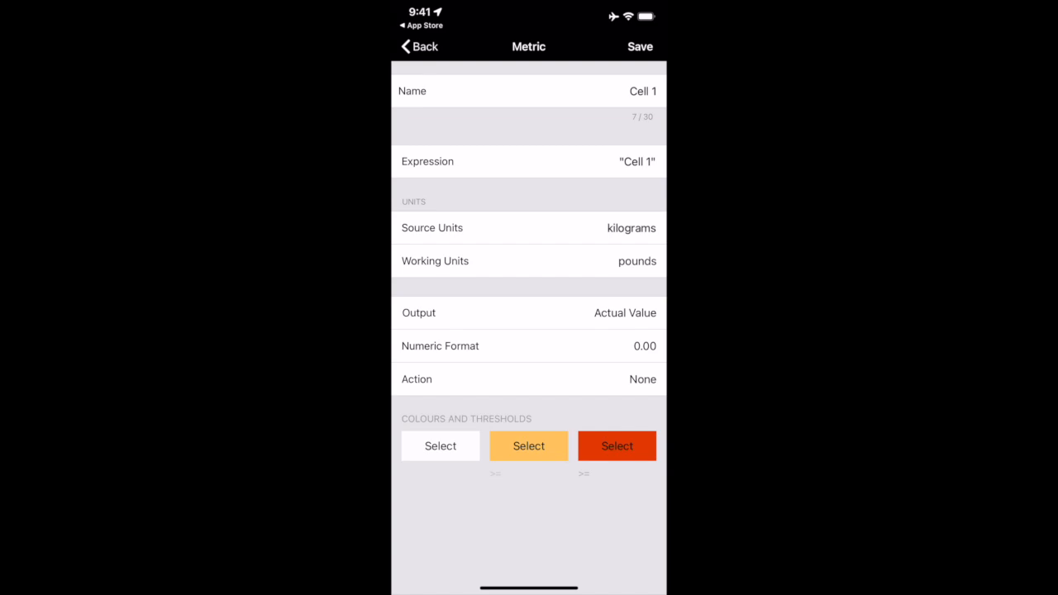
Save the Cell 1 metric tile so Test Project shows its live reading of -0.29 lb.
{"action": "left_click", "coordinate": [640, 47]}
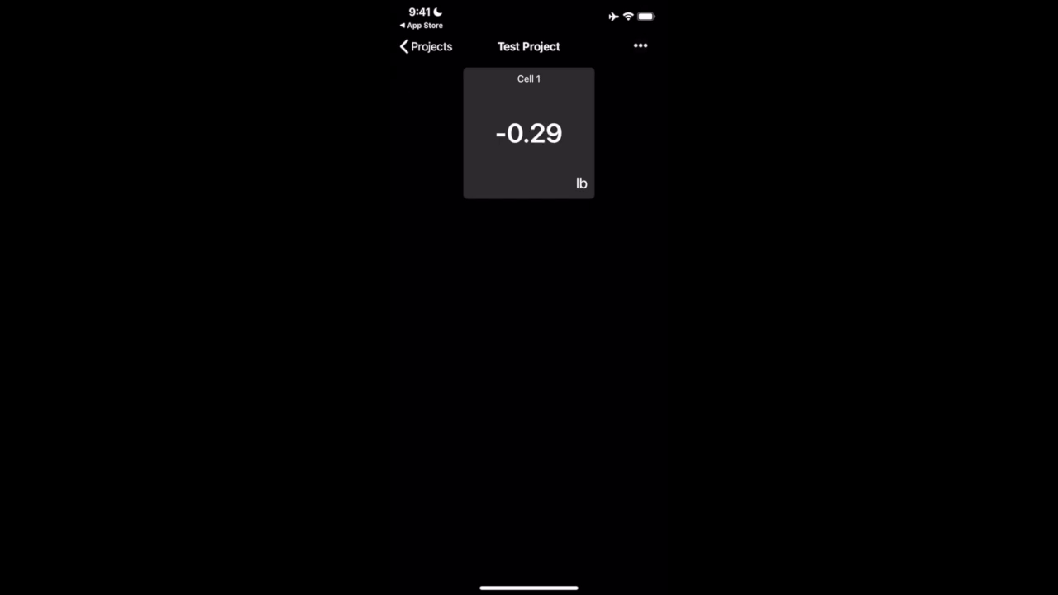
Add a new Gauge tile to Test Project and enter its name containing 'ell'.
{"action": "left_click", "coordinate": [639, 46]}
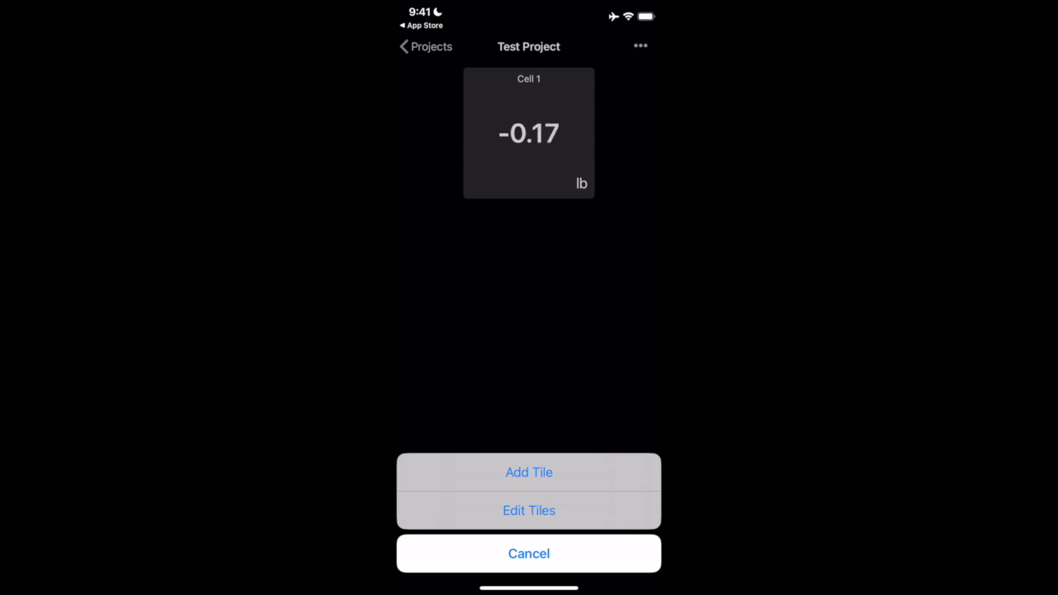
{"action": "left_click", "coordinate": [529, 473]}
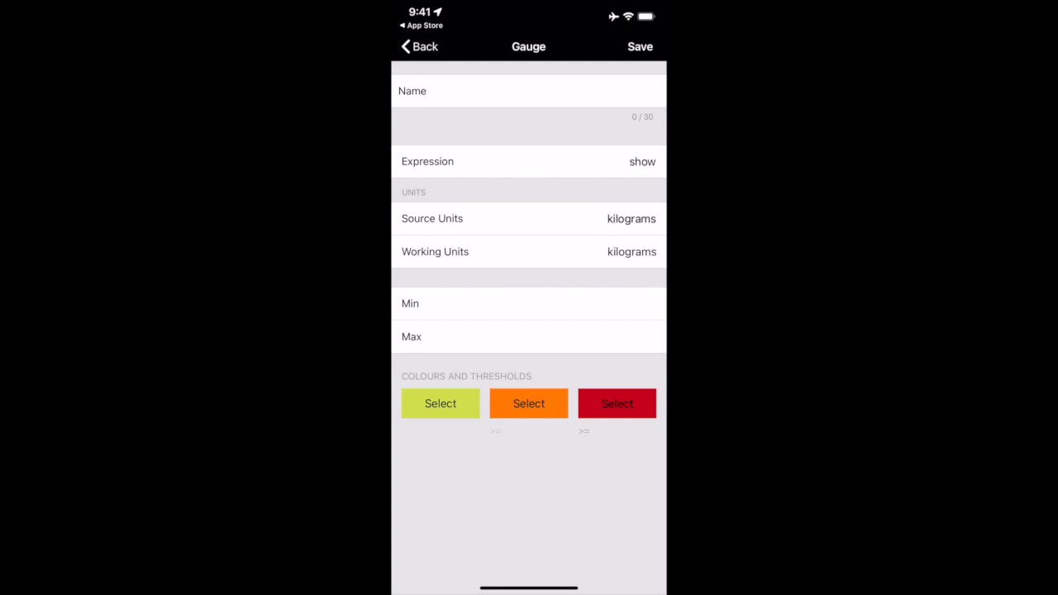
{"action": "left_click", "coordinate": [529, 91]}
{"action": "type", "text": "C"}
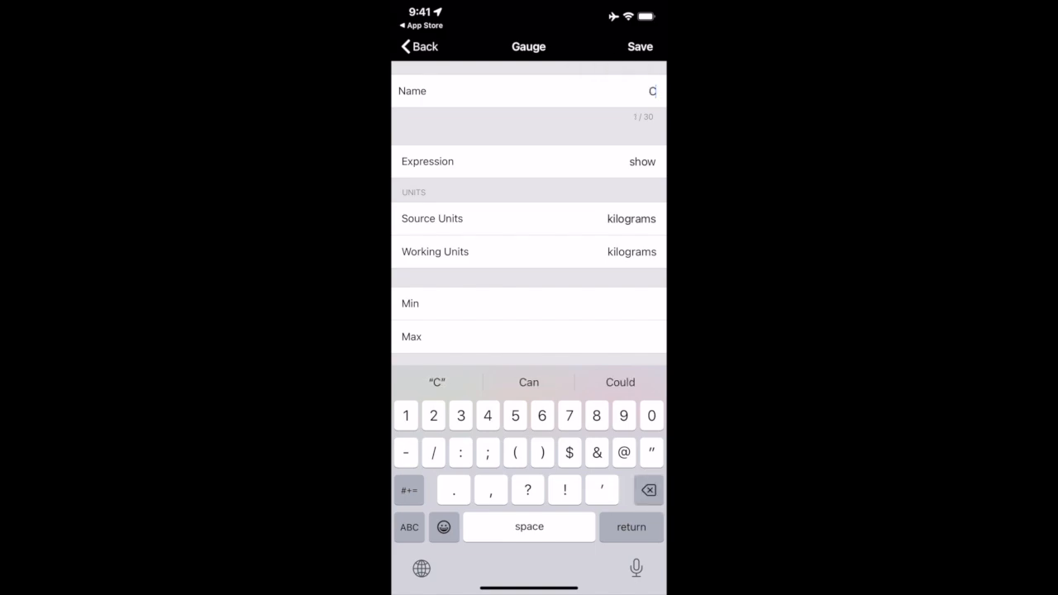
{"action": "type", "text": "ell"}
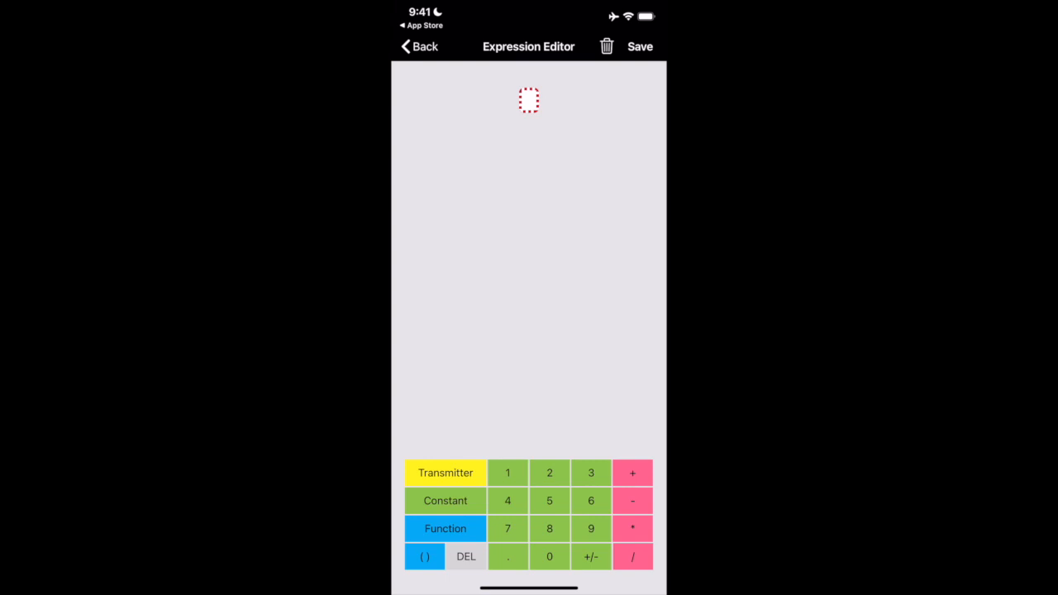
Set the gauge's expression to read Cell 1 with working units in pounds.
{"action": "left_click", "coordinate": [445, 473]}
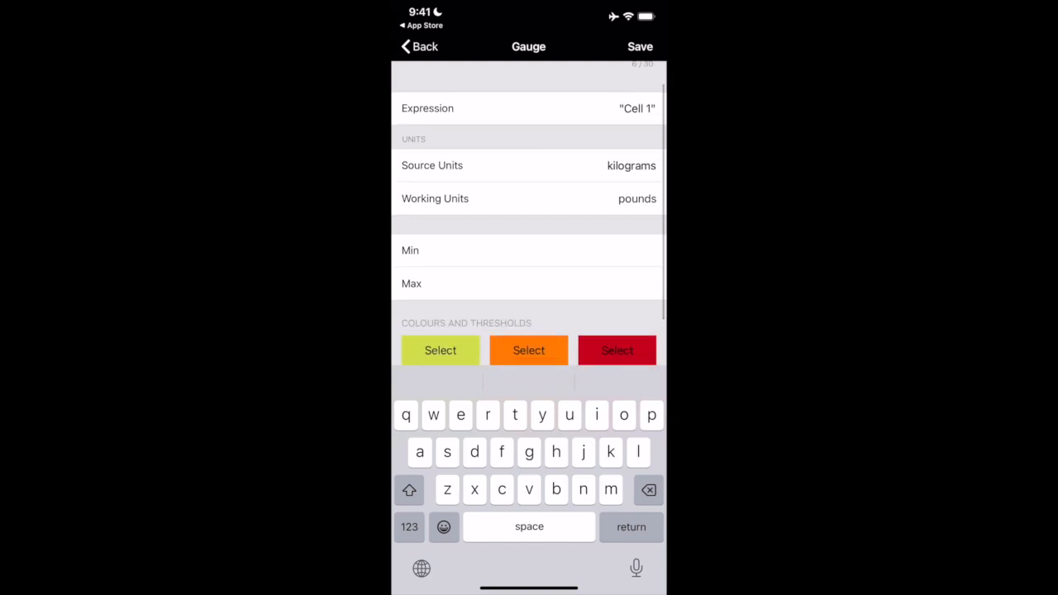
Set the gauge range 0 to 50 with thresholds 20 and 40, and save it beside the metric tile.
{"action": "left_click", "coordinate": [529, 249]}
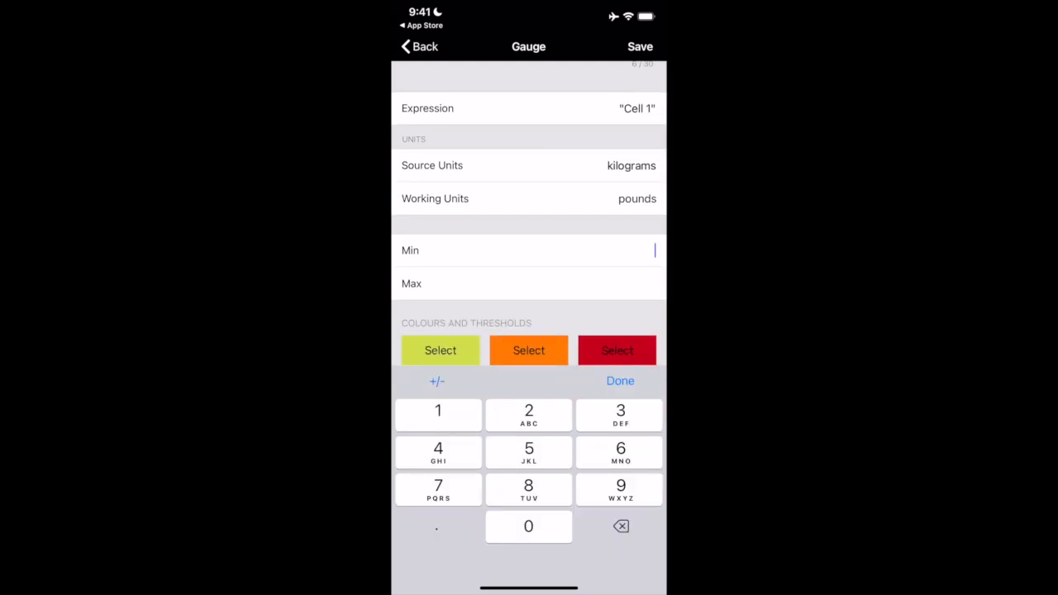
{"action": "left_click", "coordinate": [529, 526]}
{"action": "type", "text": "50"}
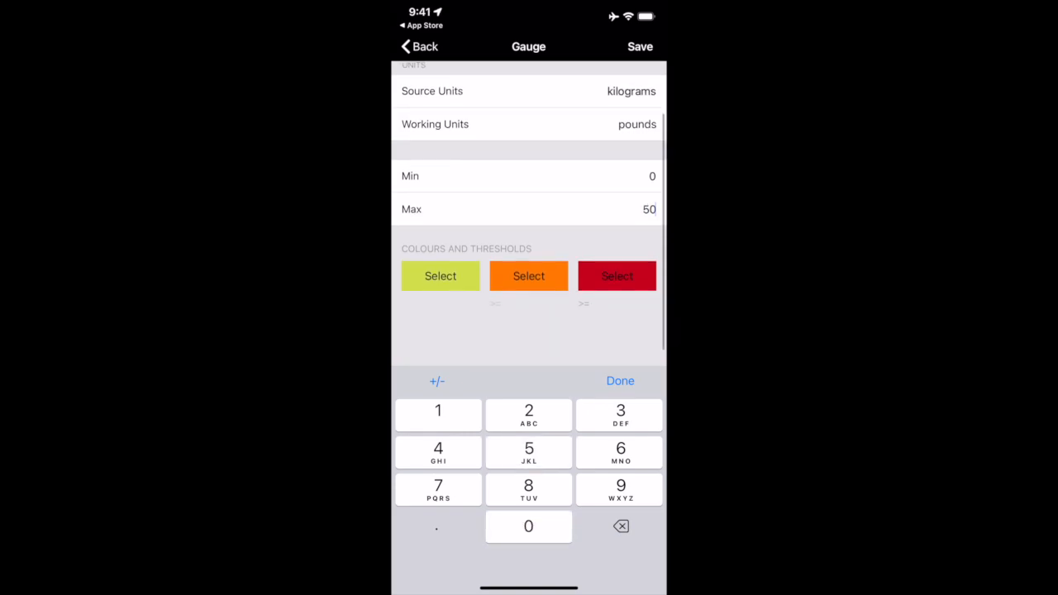
{"action": "left_click", "coordinate": [619, 380]}
{"action": "type", "text": "20"}
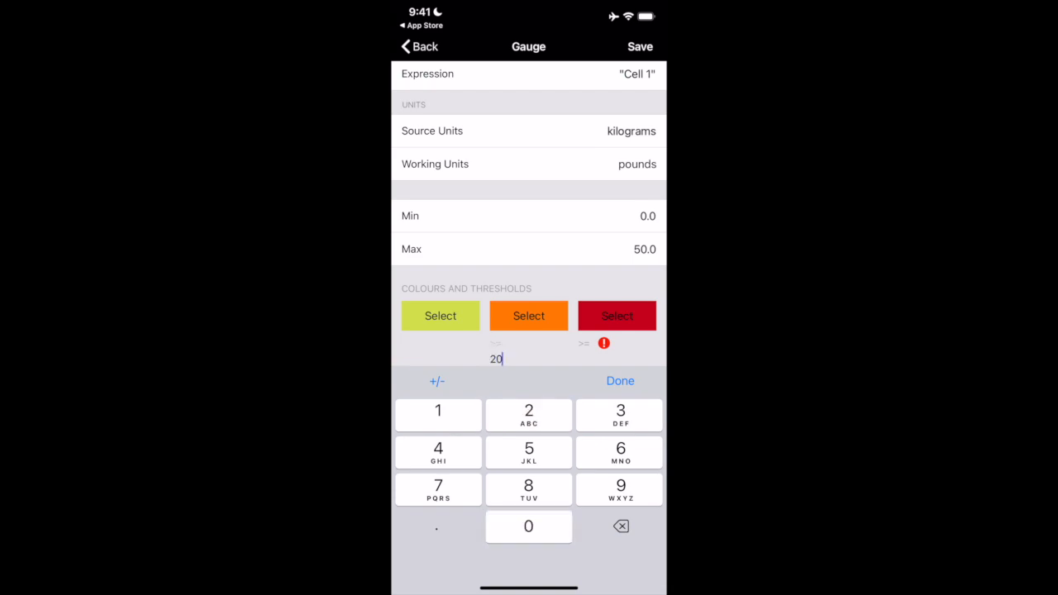
{"action": "type", "text": "40"}
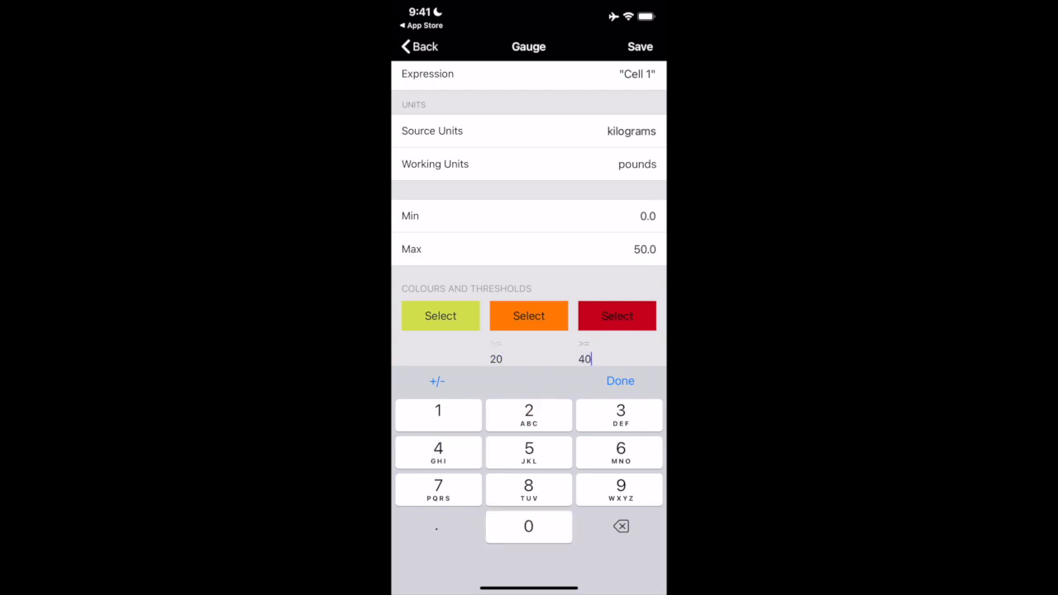
{"action": "left_click", "coordinate": [638, 47]}
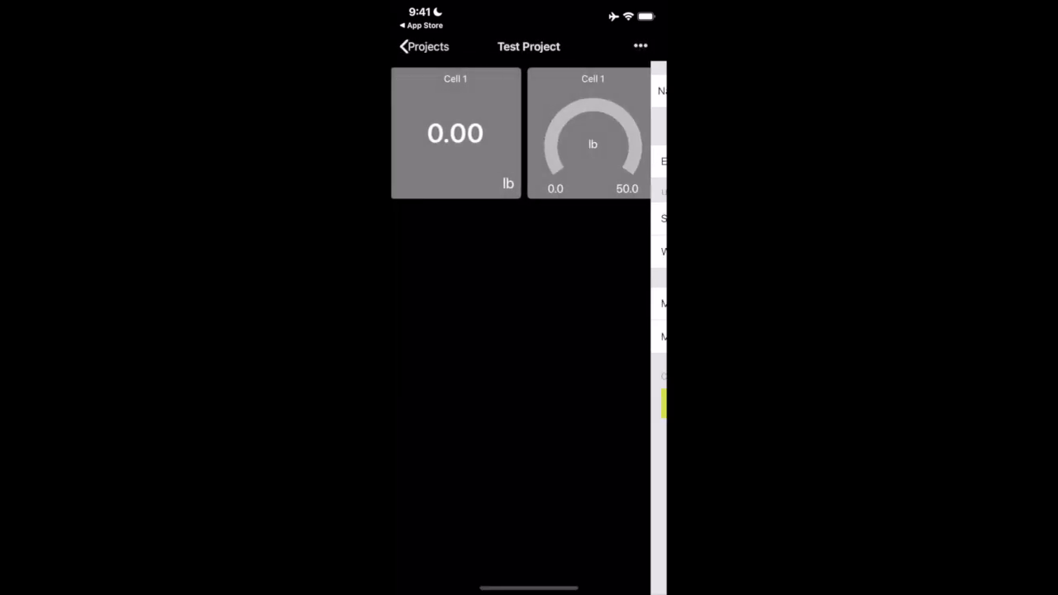